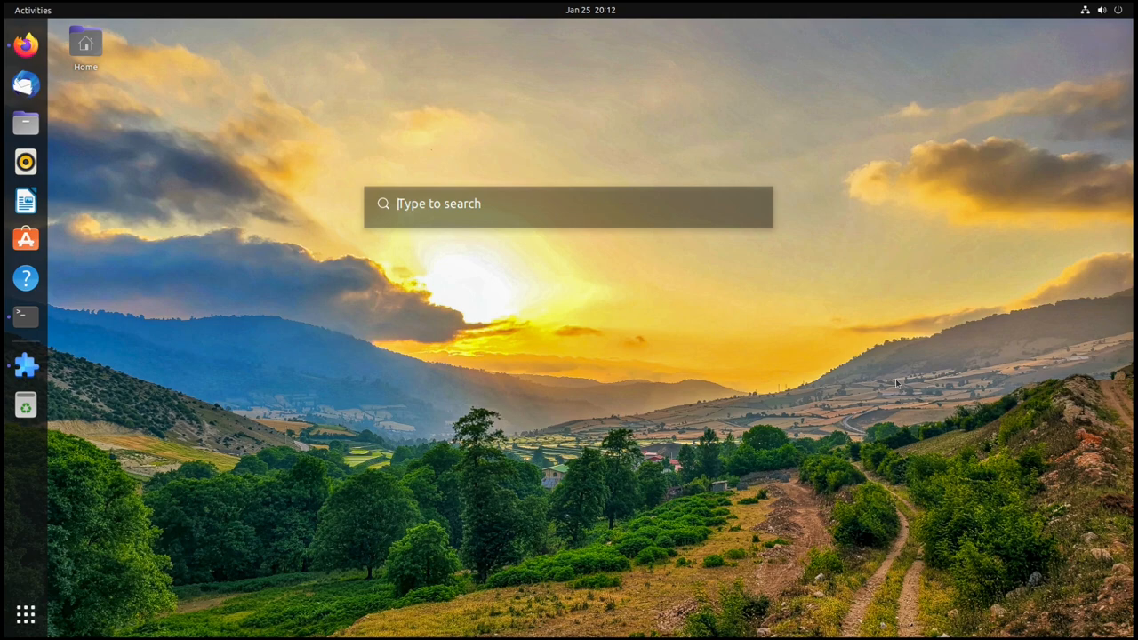
Step: Search 'tux' in the Search Light popup and launch System Monitor from the results
{"action": "type", "text": "tux"}
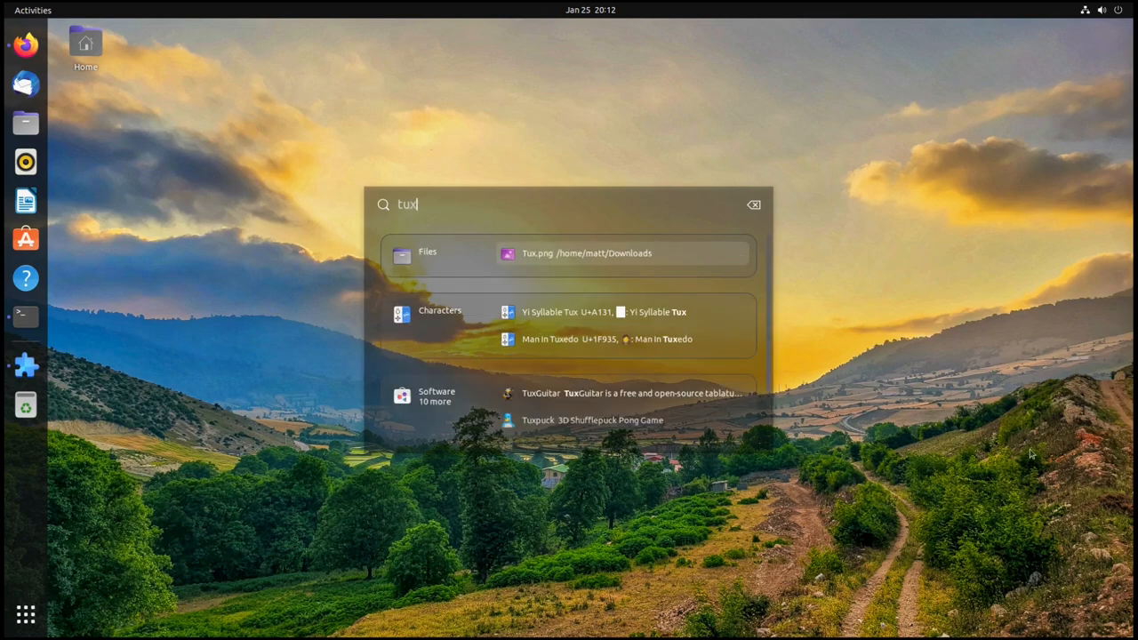
{"action": "left_click", "coordinate": [587, 254]}
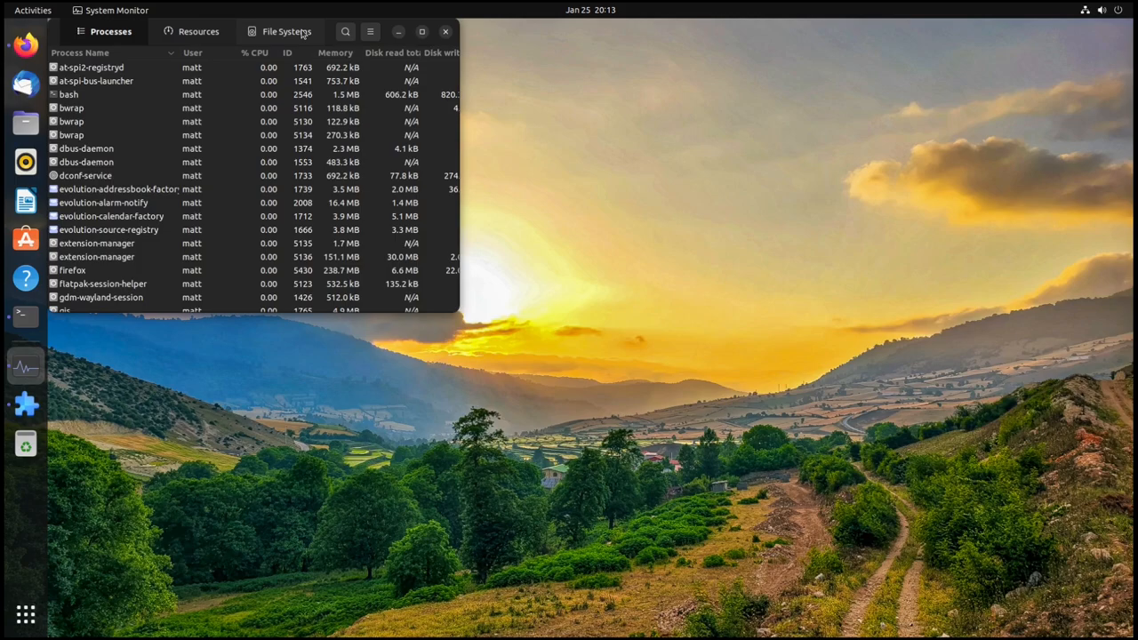
{"action": "left_click", "coordinate": [32, 10]}
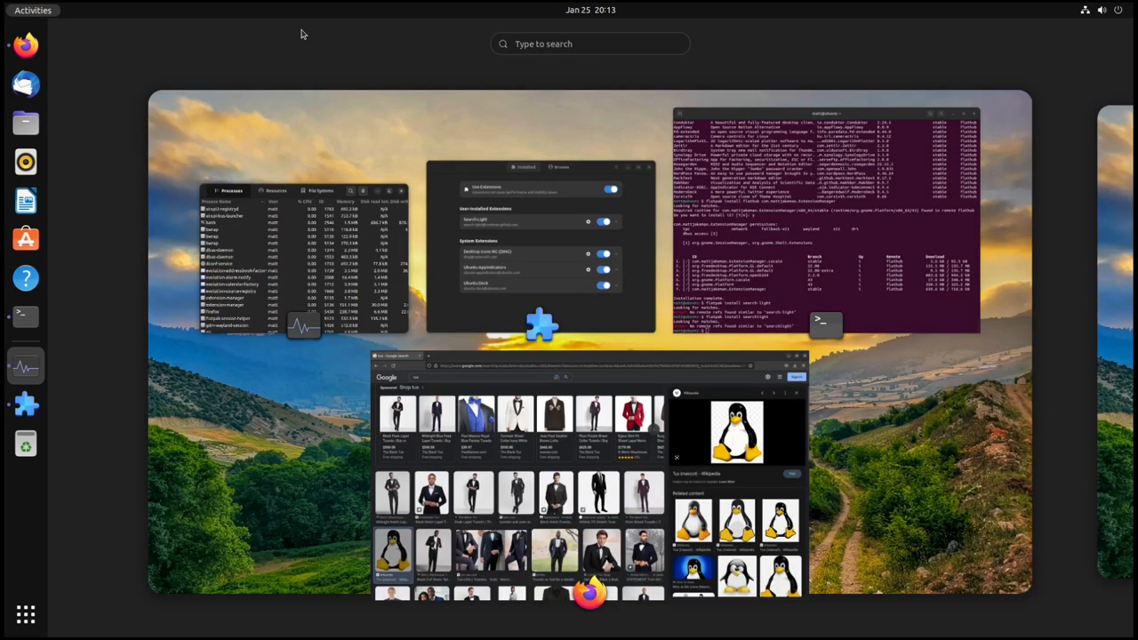
Step: Type 'tux' and 'teleg' in the overview search, then bring back the empty Search Light popup
{"action": "type", "text": "tux"}
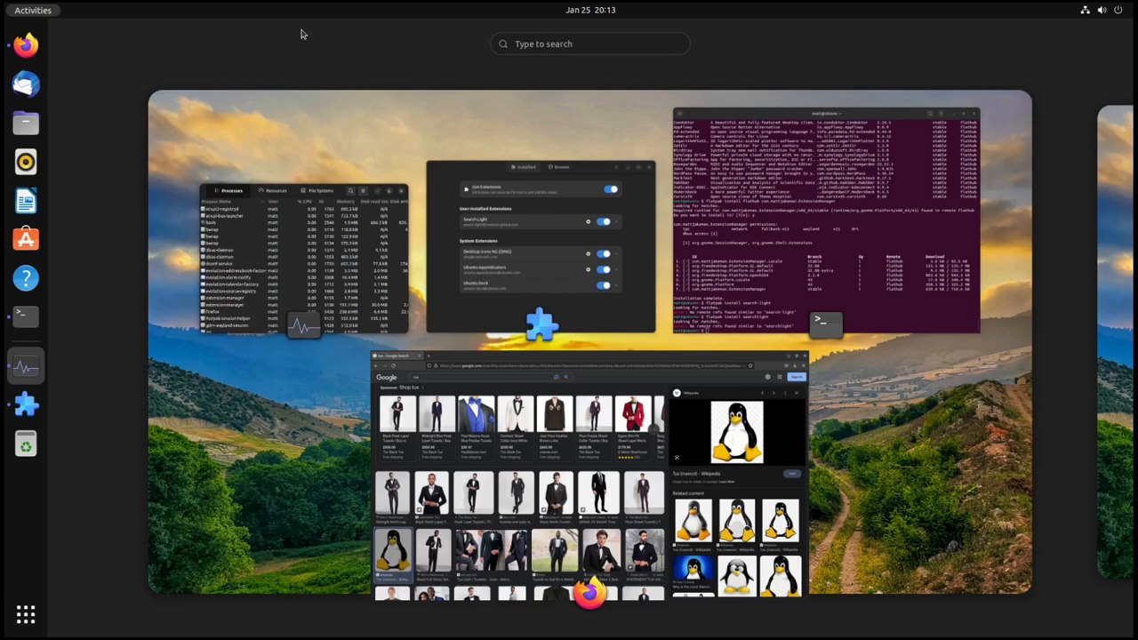
{"action": "type", "text": "teleg"}
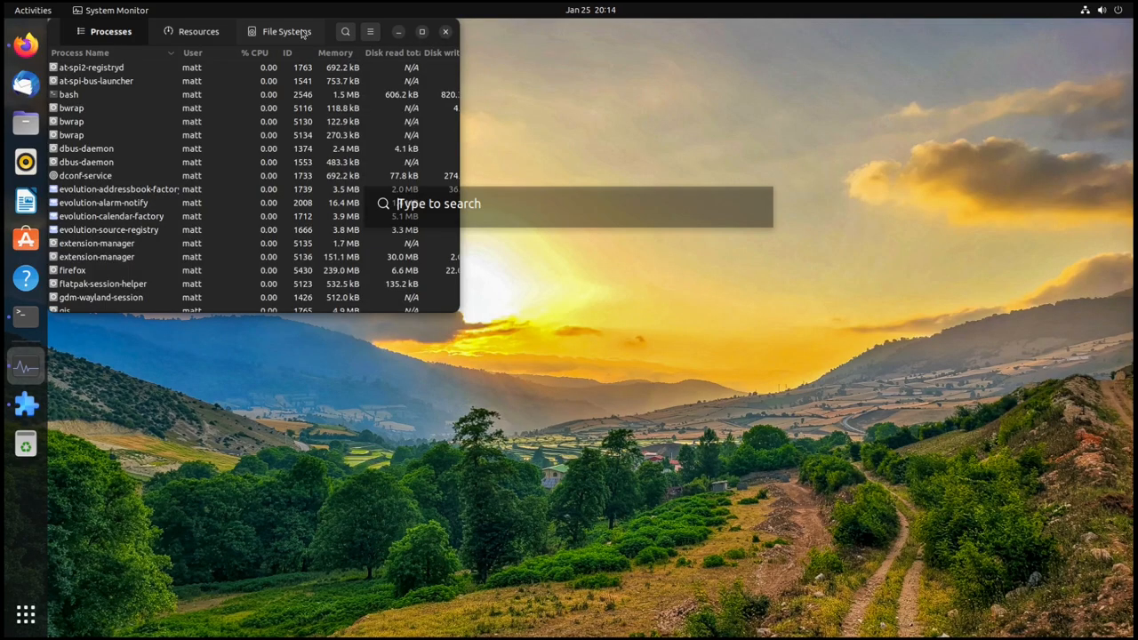
Step: Search 'discord' in the popup, dismiss it with Escape, and reopen the activities overview
{"action": "type", "text": "discord"}
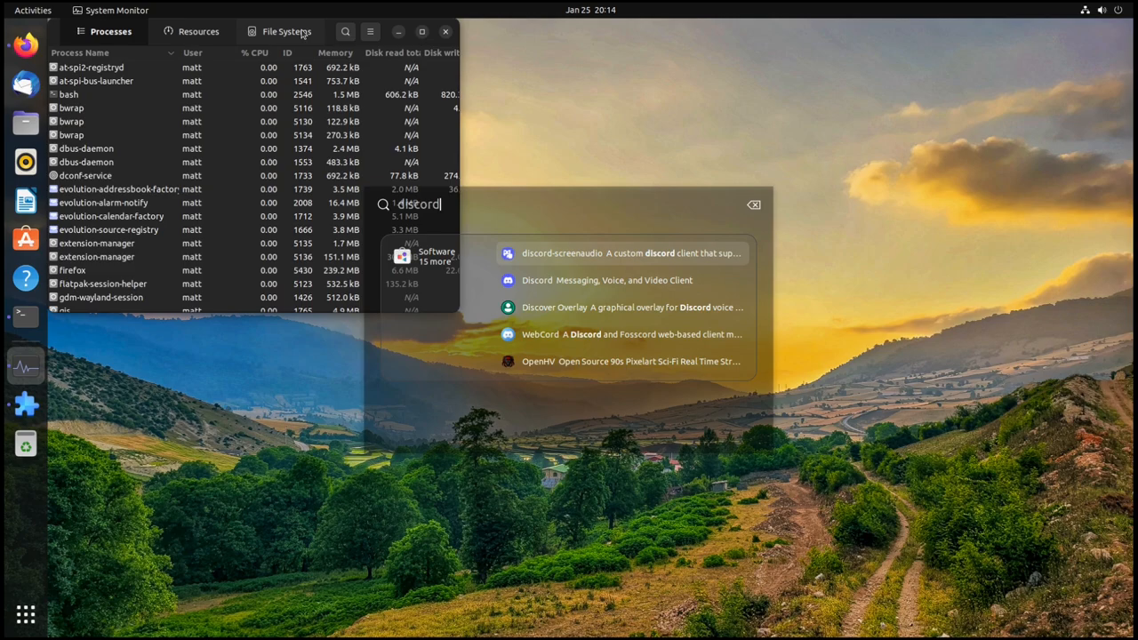
{"action": "key", "text": "Escape"}
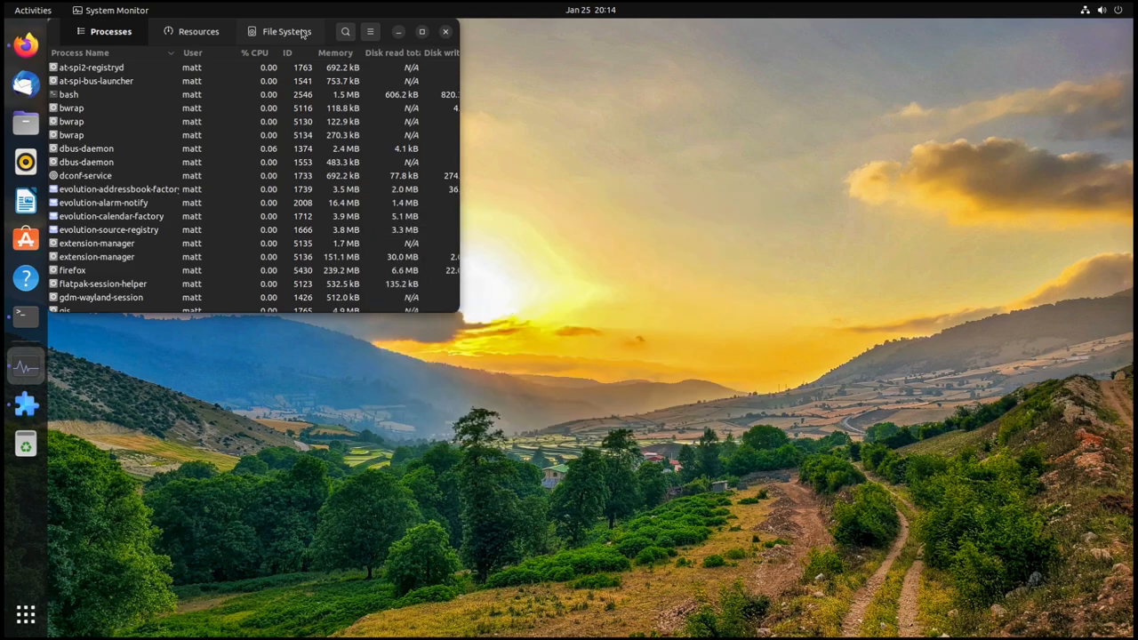
{"action": "left_click", "coordinate": [32, 10]}
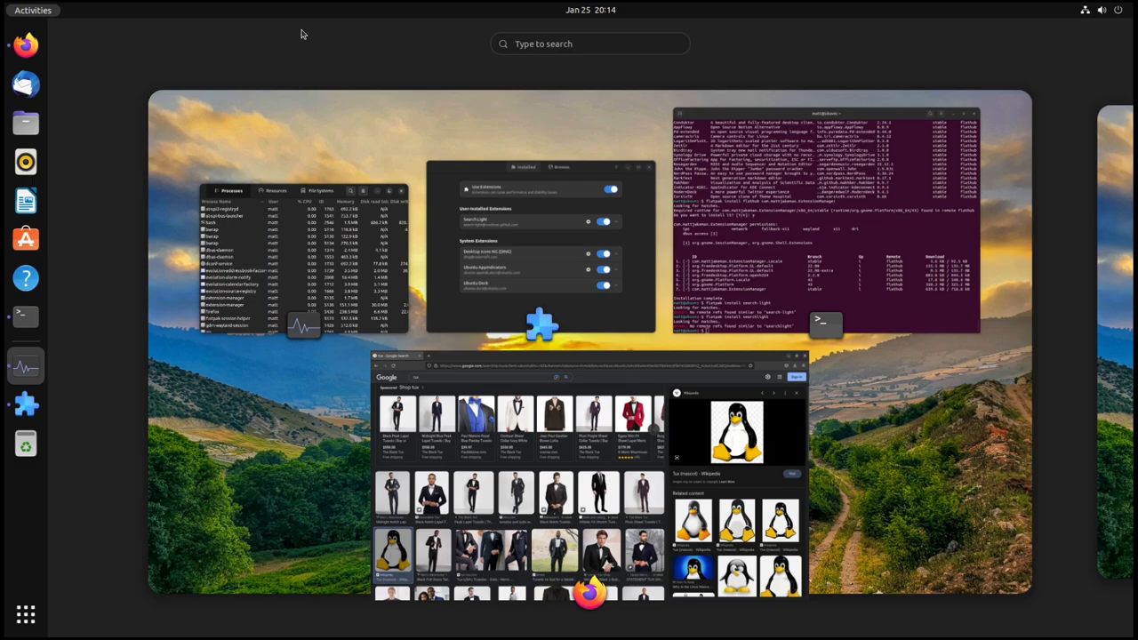
Step: Type 'telegram' in the overview search, then return to the searching Search Light popup
{"action": "type", "text": "telegram"}
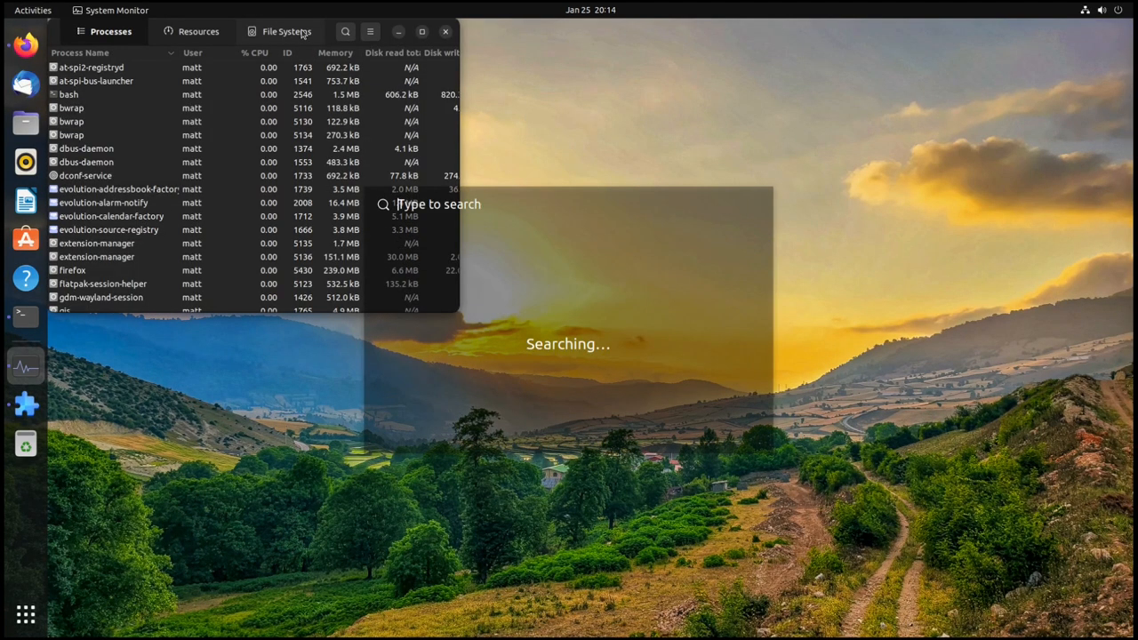
Step: Query 'Telegram' and 'the linux cast' in the popup, which stays on Searching…
{"action": "type", "text": "Telegram"}
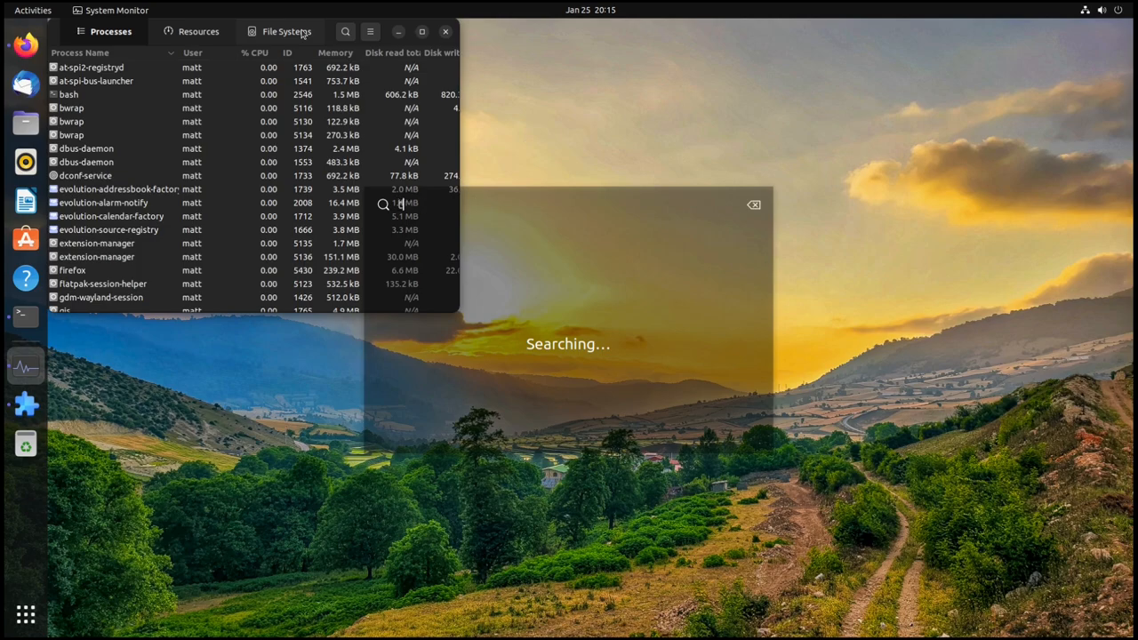
{"action": "type", "text": "the lgu"}
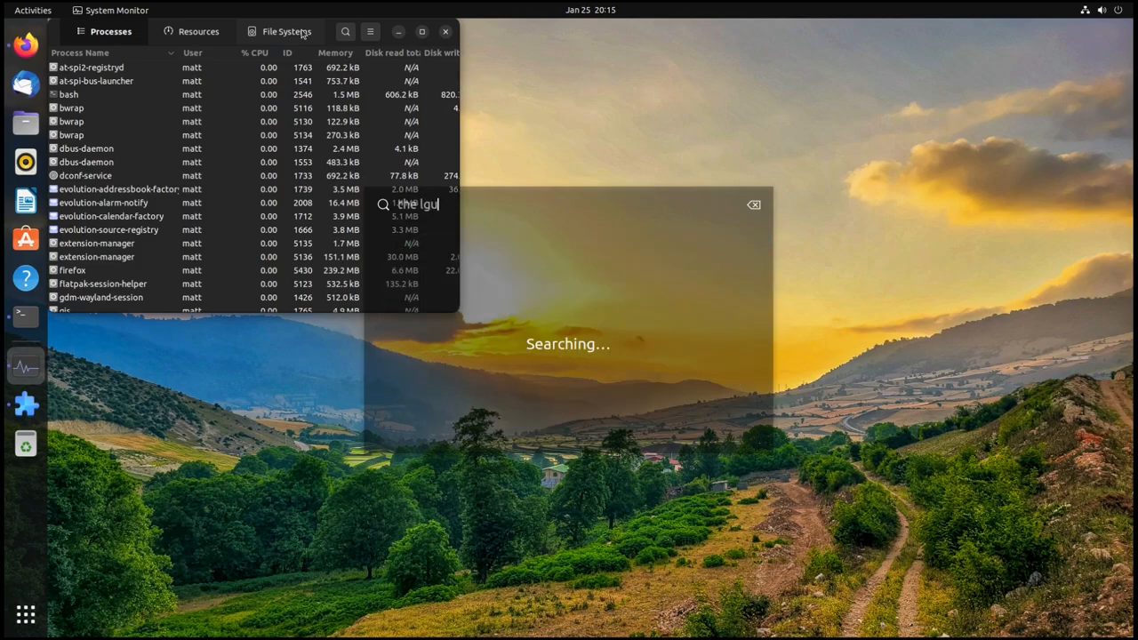
{"action": "type", "text": "inux cast"}
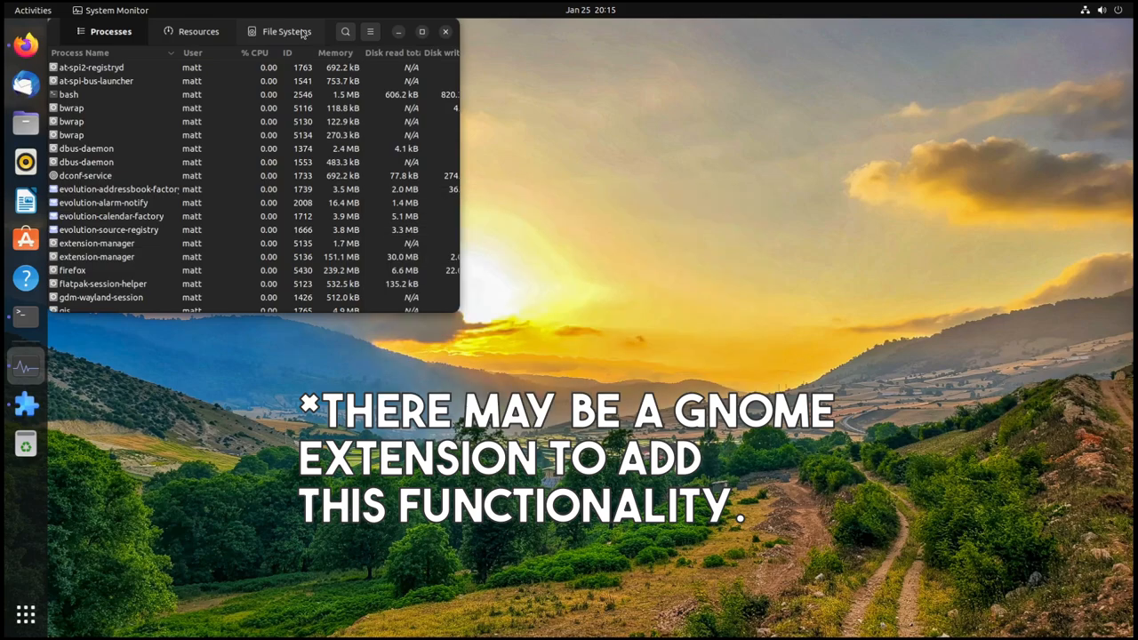
Step: Search 'the linux cast' in the overview, then drag System Monitor toward the middle
{"action": "left_click", "coordinate": [32, 10]}
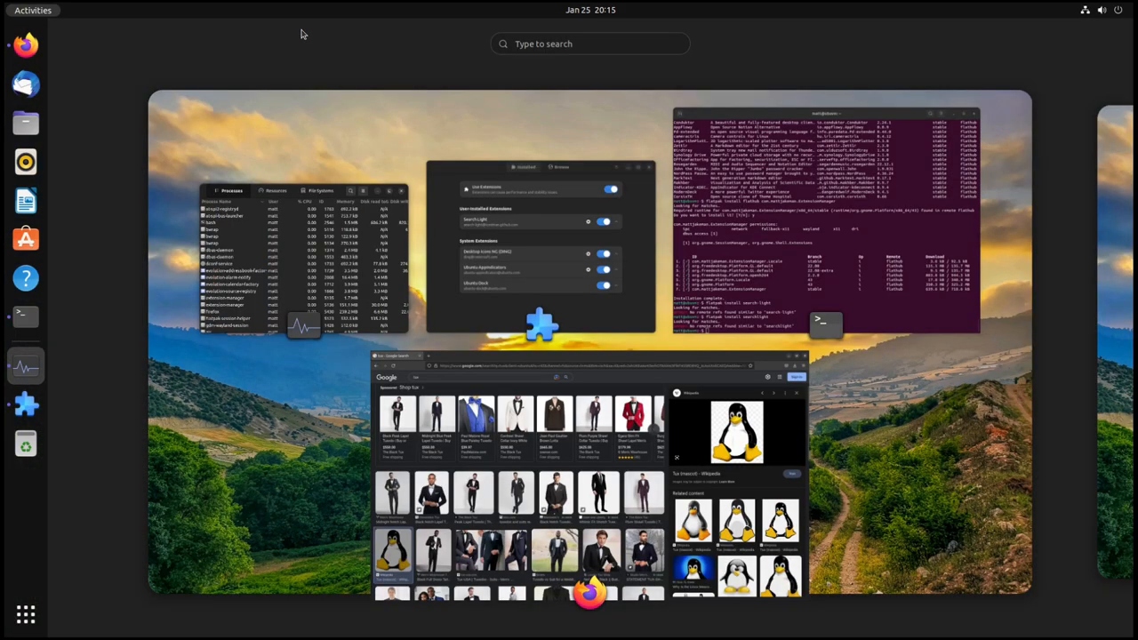
{"action": "type", "text": "the linux cast"}
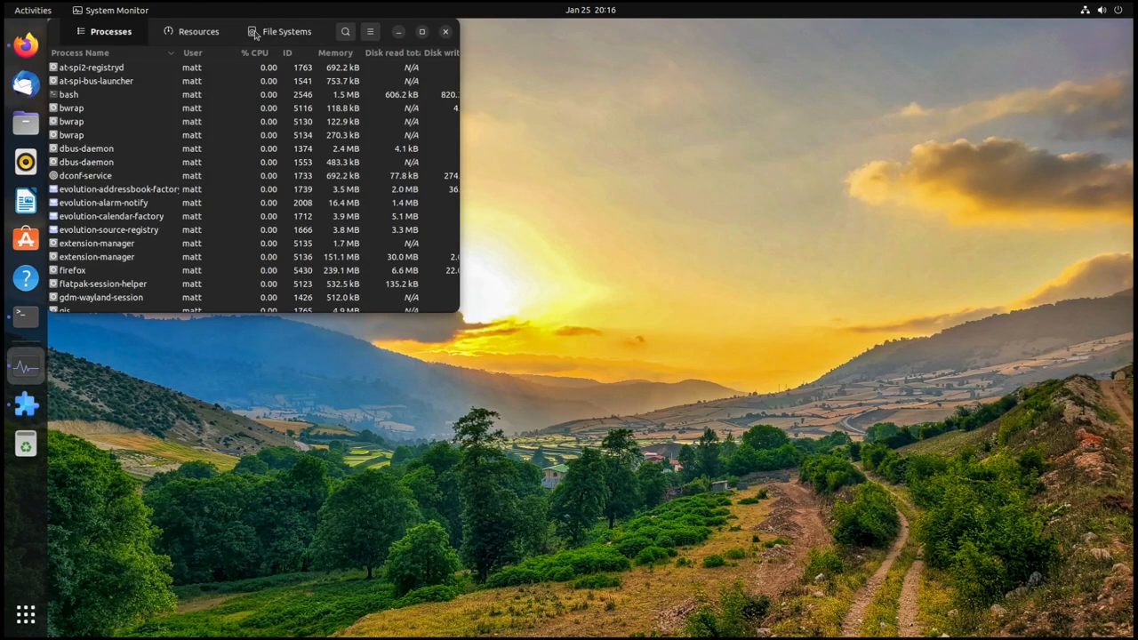
{"action": "left_click_drag", "start_coordinate": [267, 31], "coordinate": [373, 103]}
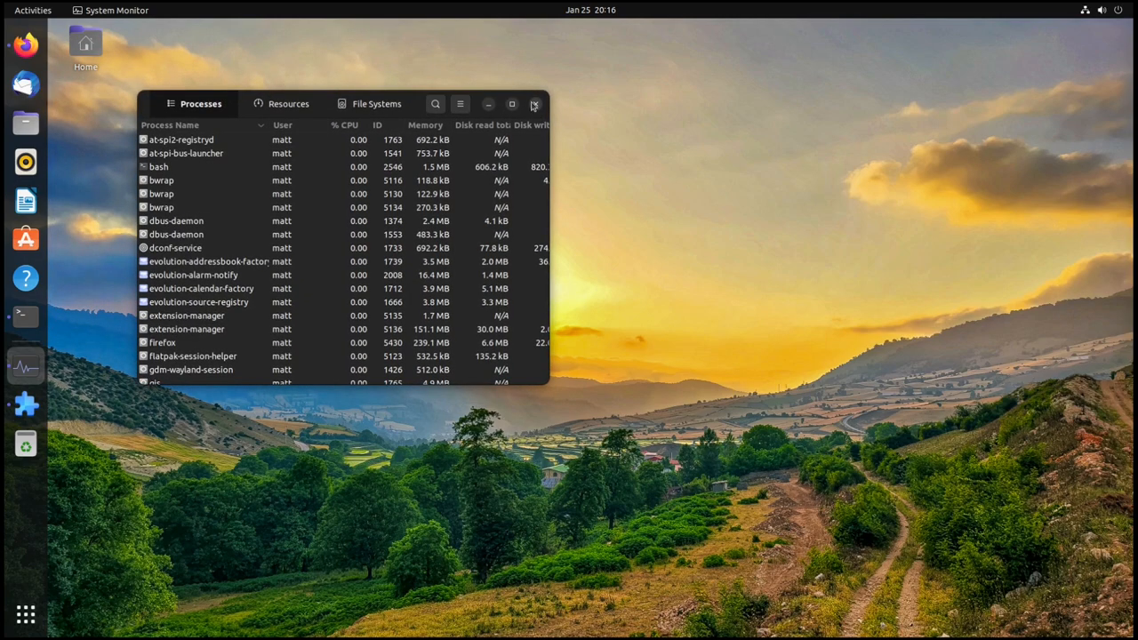
Step: Close System Monitor and view Search Light in Extension Manager's Browse and Installed lists
{"action": "left_click", "coordinate": [534, 104]}
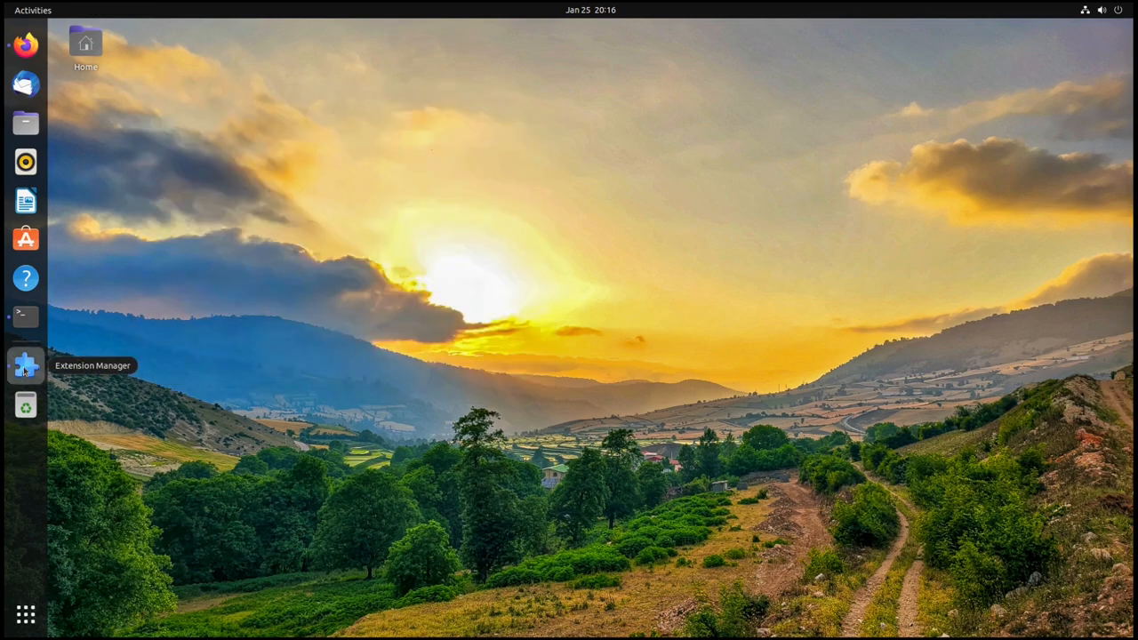
{"action": "left_click", "coordinate": [25, 366]}
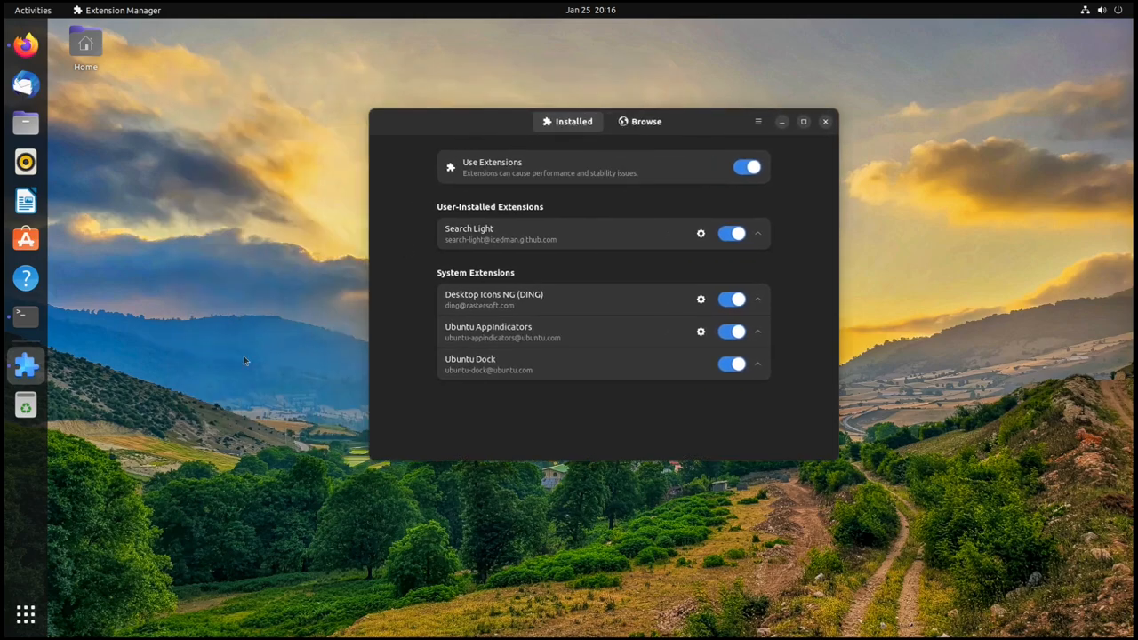
{"action": "mouse_move", "coordinate": [24, 365]}
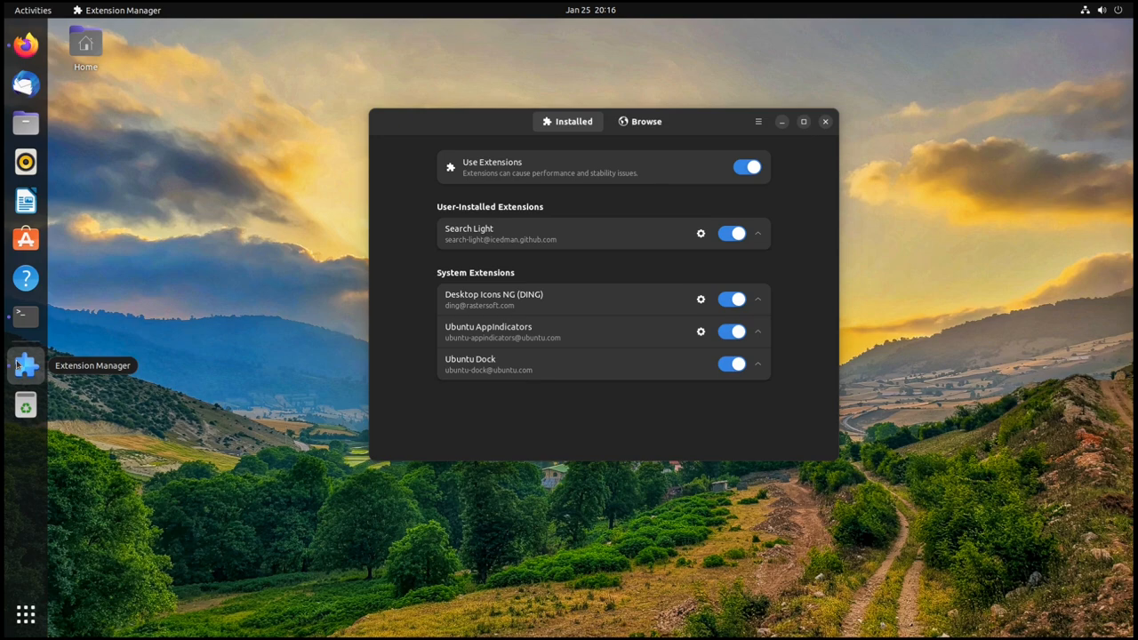
{"action": "mouse_move", "coordinate": [538, 240]}
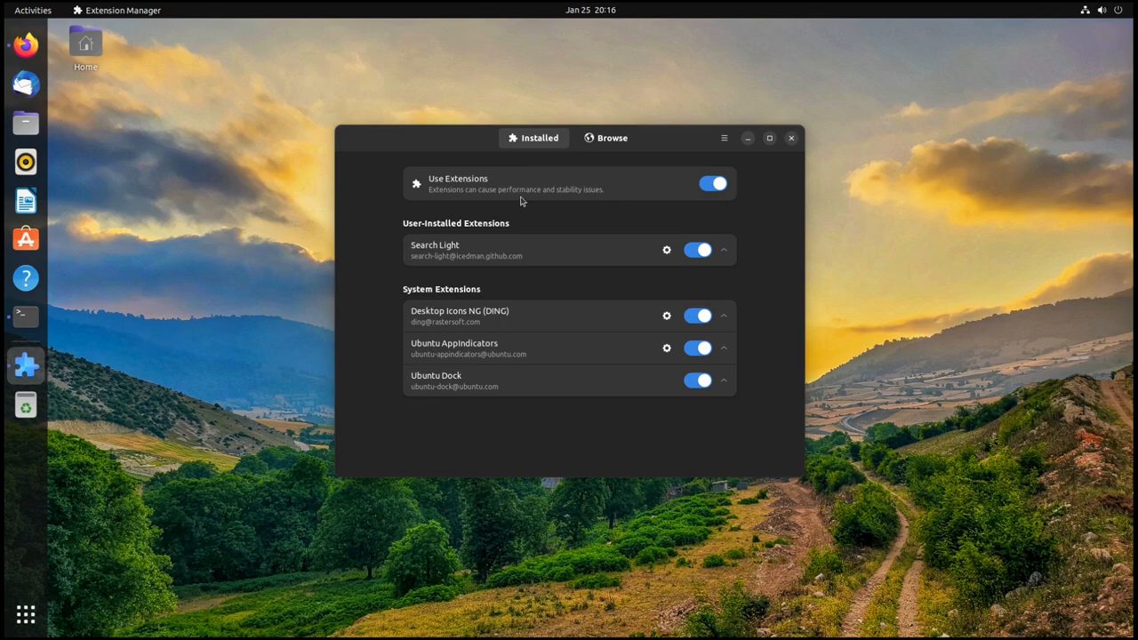
{"action": "left_click", "coordinate": [611, 138]}
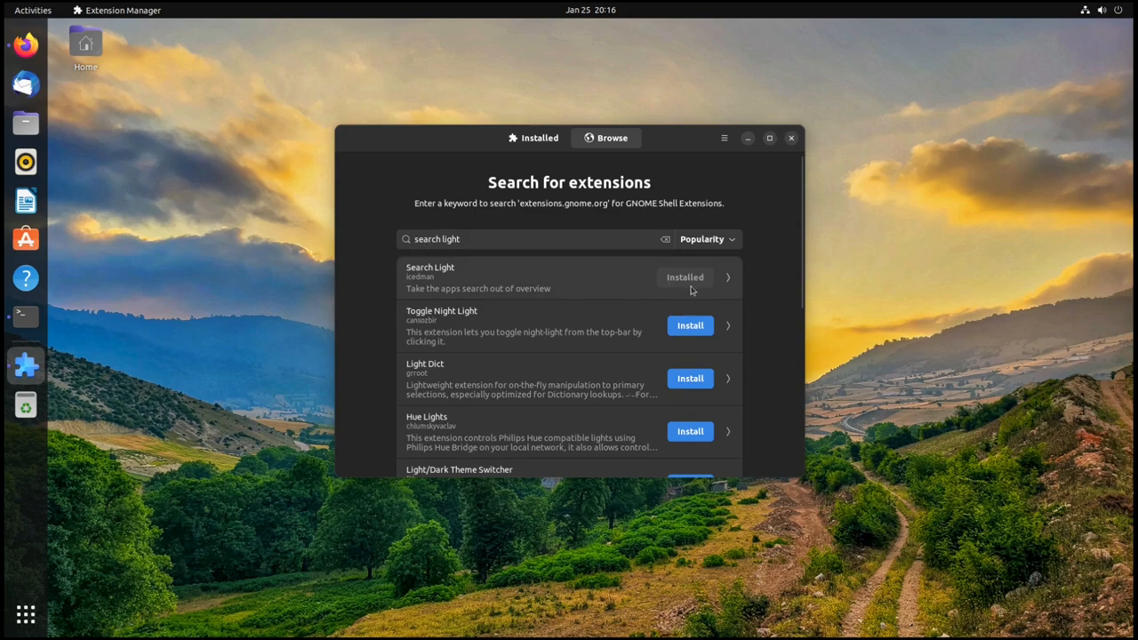
{"action": "mouse_move", "coordinate": [549, 205]}
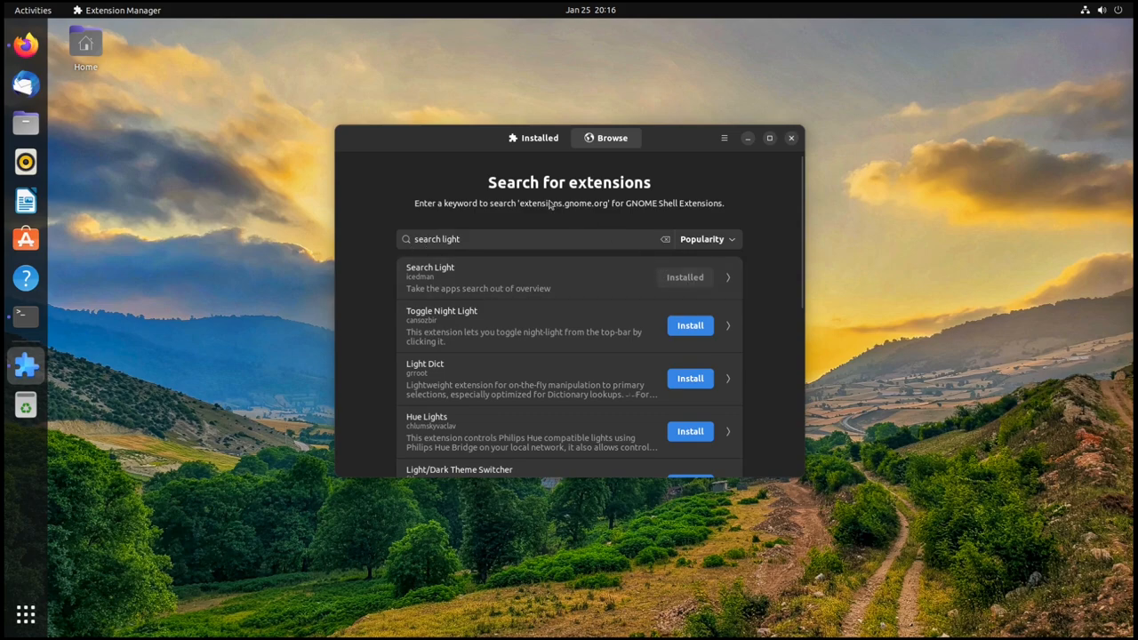
{"action": "left_click", "coordinate": [534, 138]}
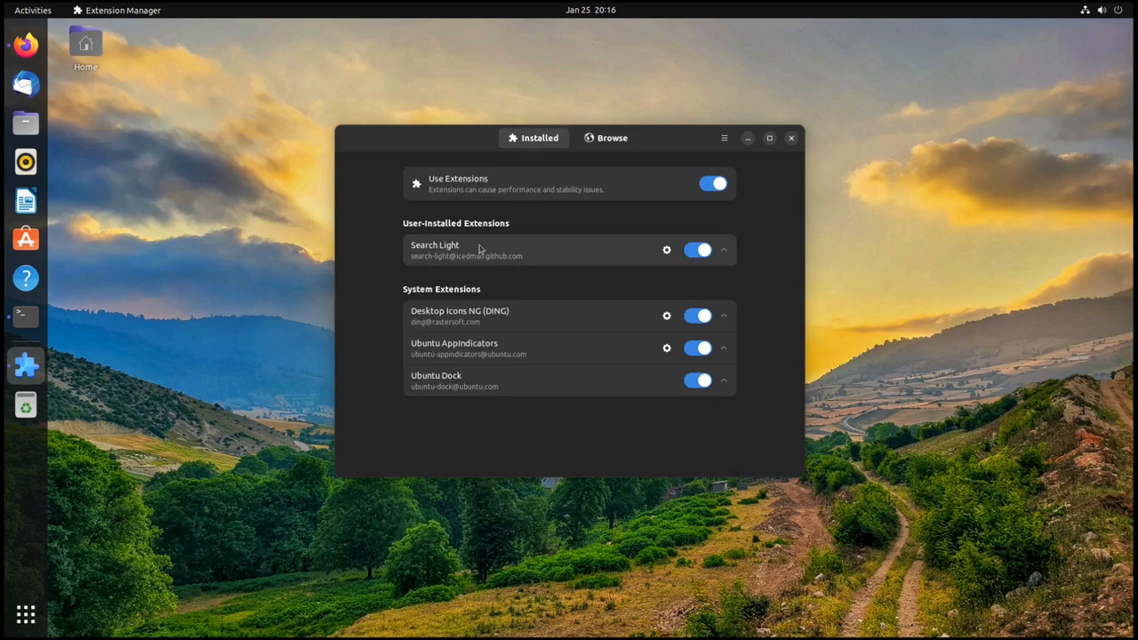
{"action": "mouse_move", "coordinate": [551, 202]}
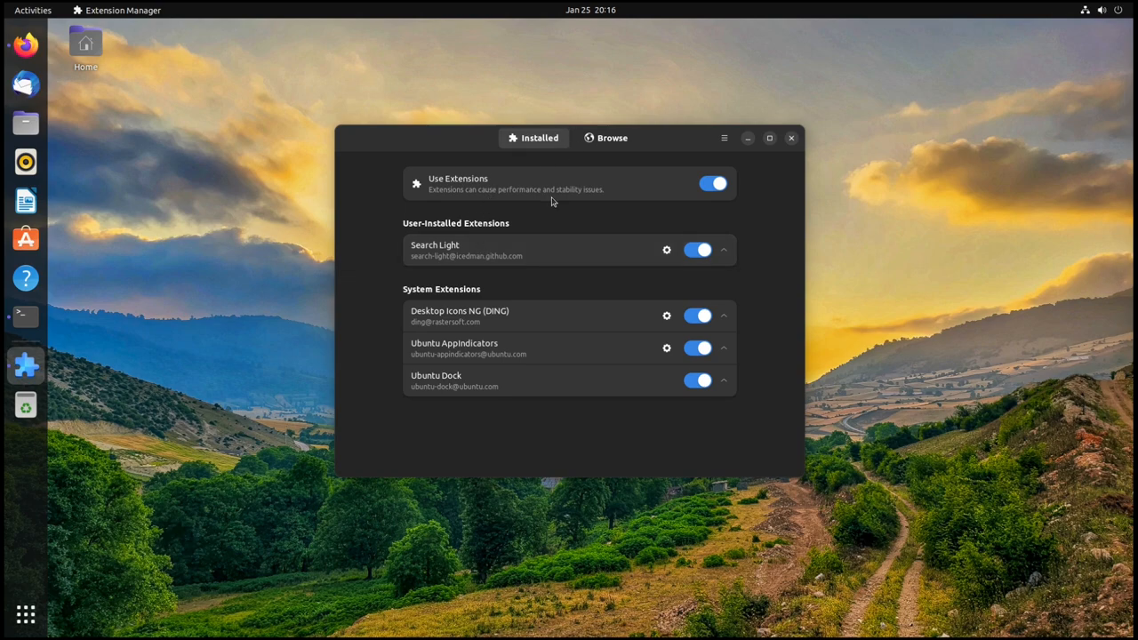
Step: Open Search Light's General preferences from its gear icon in the Installed list
{"action": "left_click", "coordinate": [666, 250]}
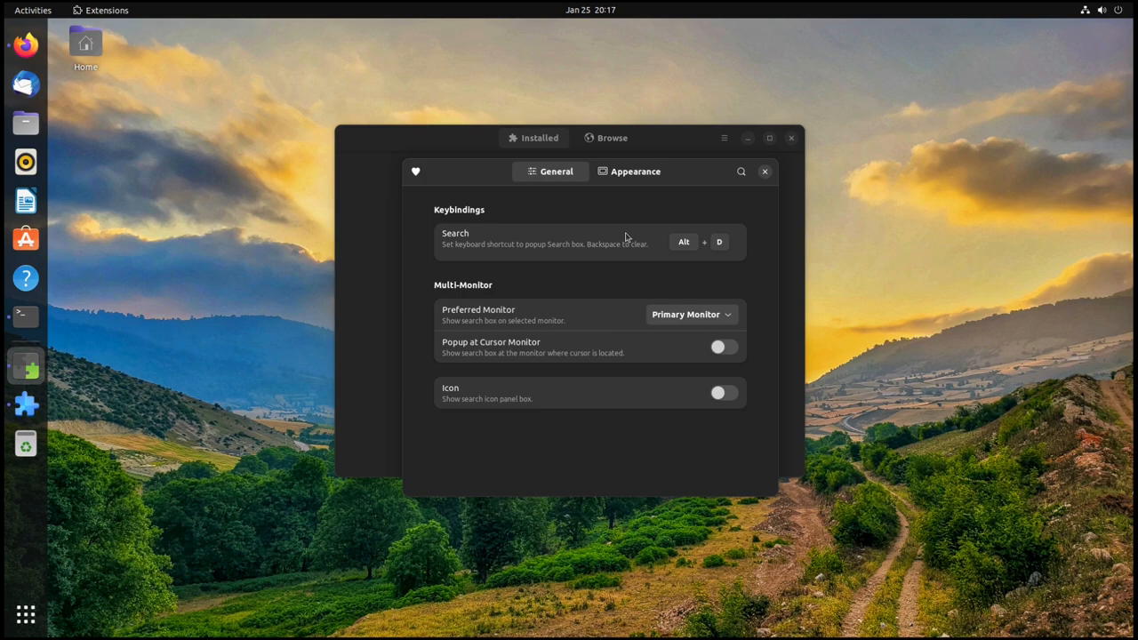
{"action": "mouse_move", "coordinate": [902, 422]}
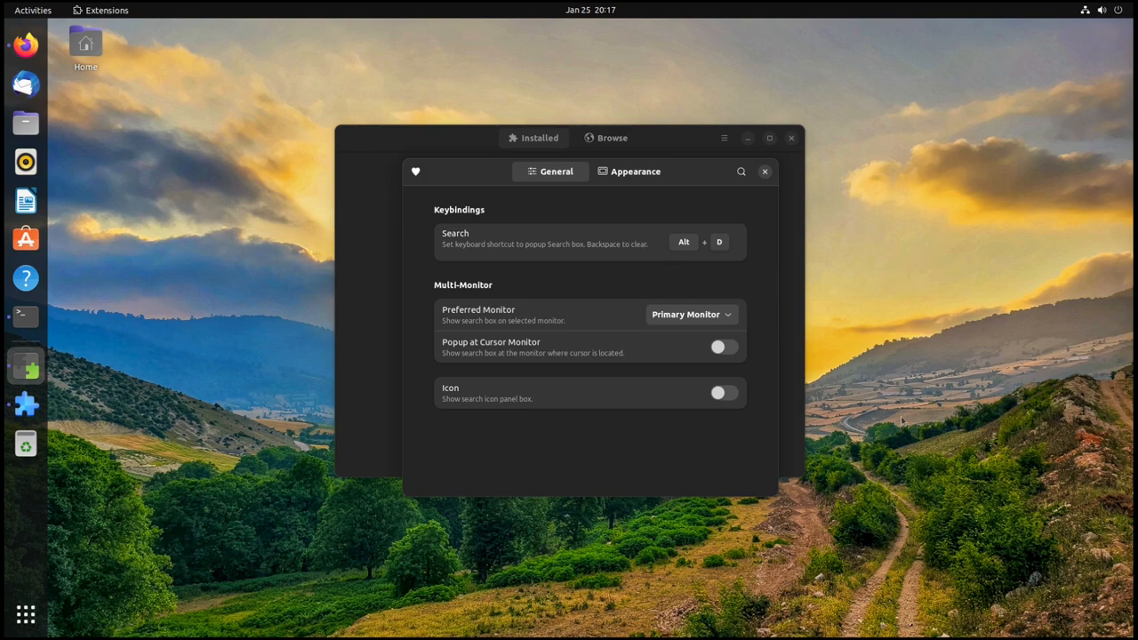
Step: Turn on the panel Icon option and open and dismiss the popup from the top-bar icon
{"action": "left_click", "coordinate": [724, 393]}
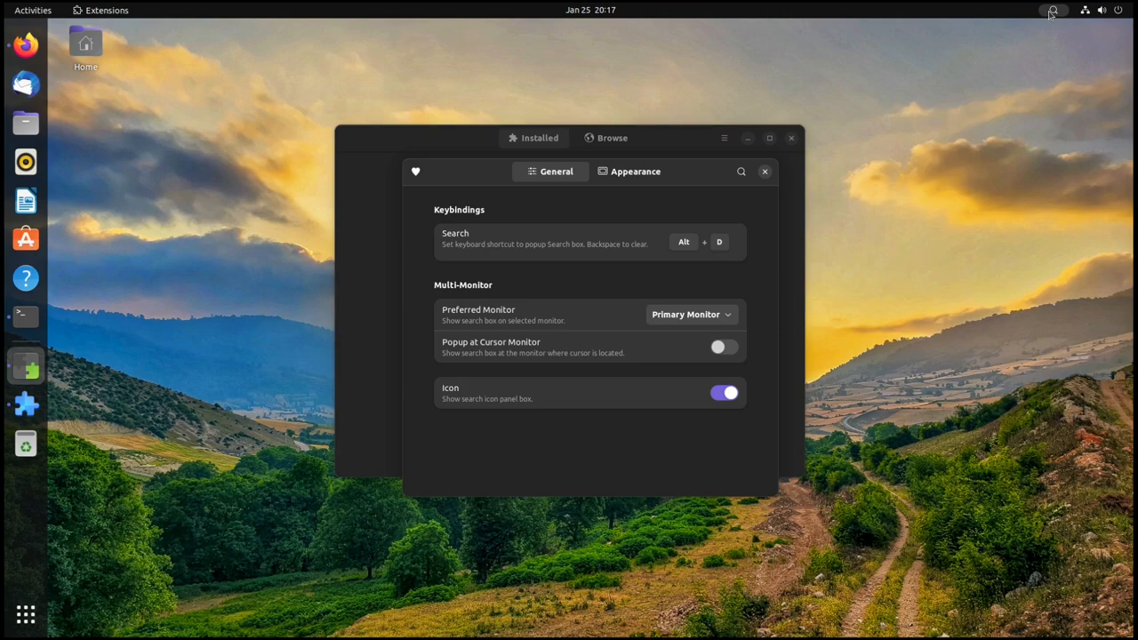
{"action": "left_click", "coordinate": [741, 171]}
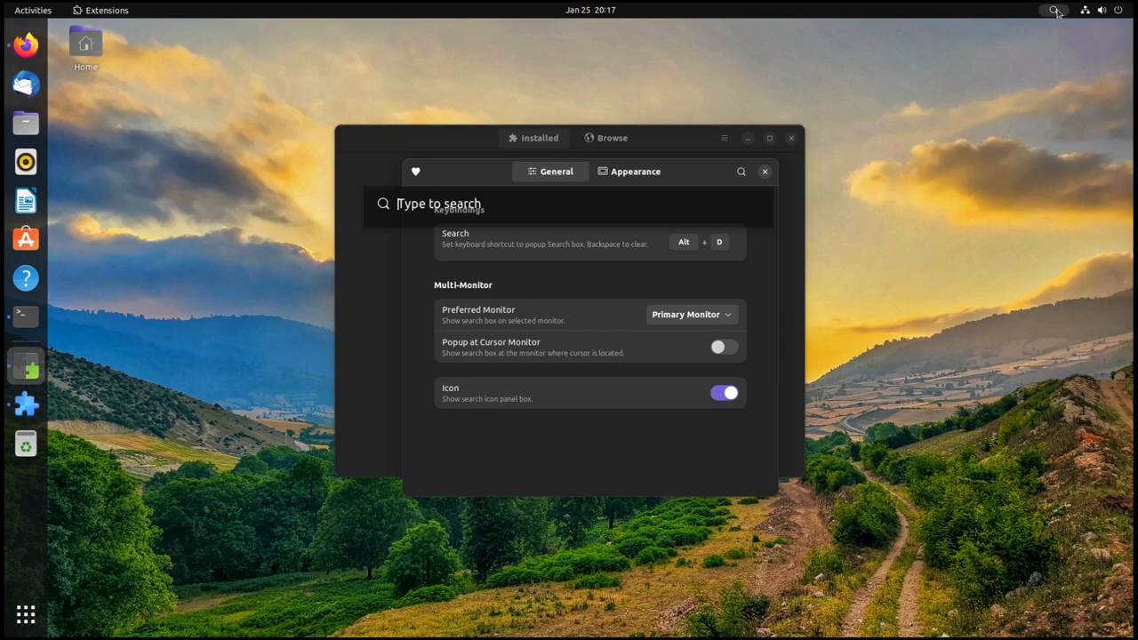
{"action": "left_click", "coordinate": [416, 171]}
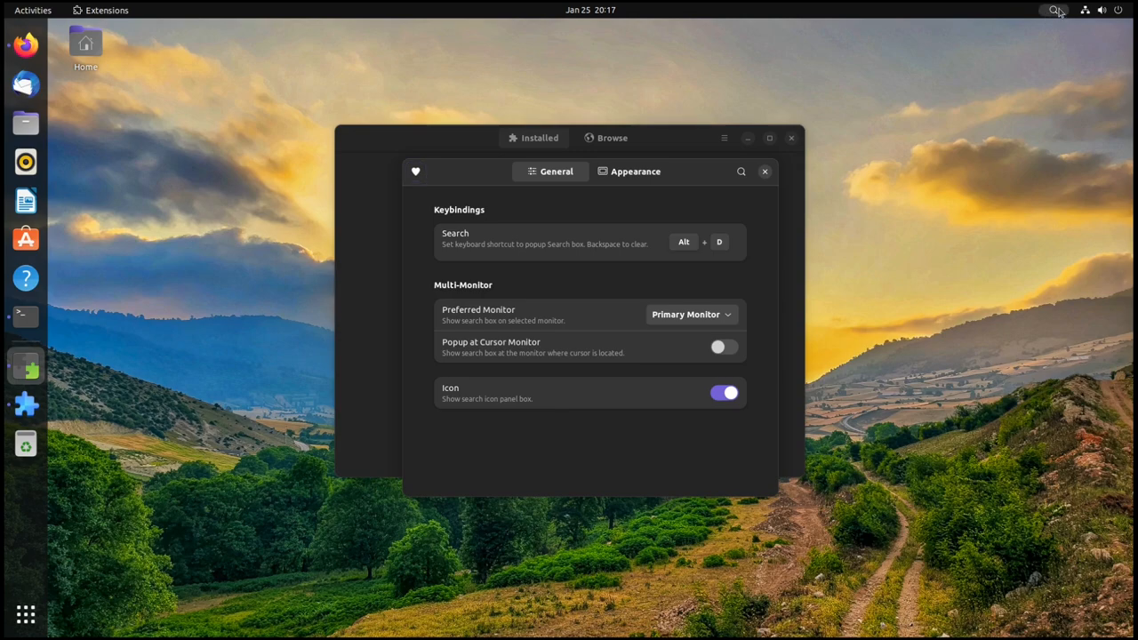
{"action": "left_click", "coordinate": [741, 170]}
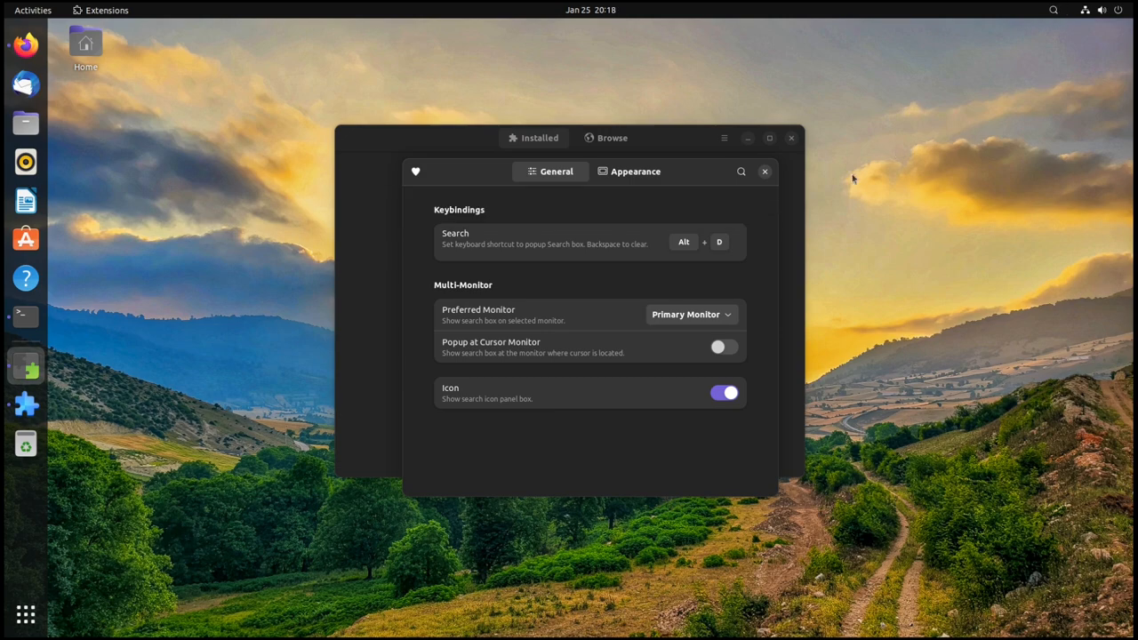
Step: Switch to the Appearance page and scroll through Text, size, border and Background options
{"action": "left_click", "coordinate": [635, 170]}
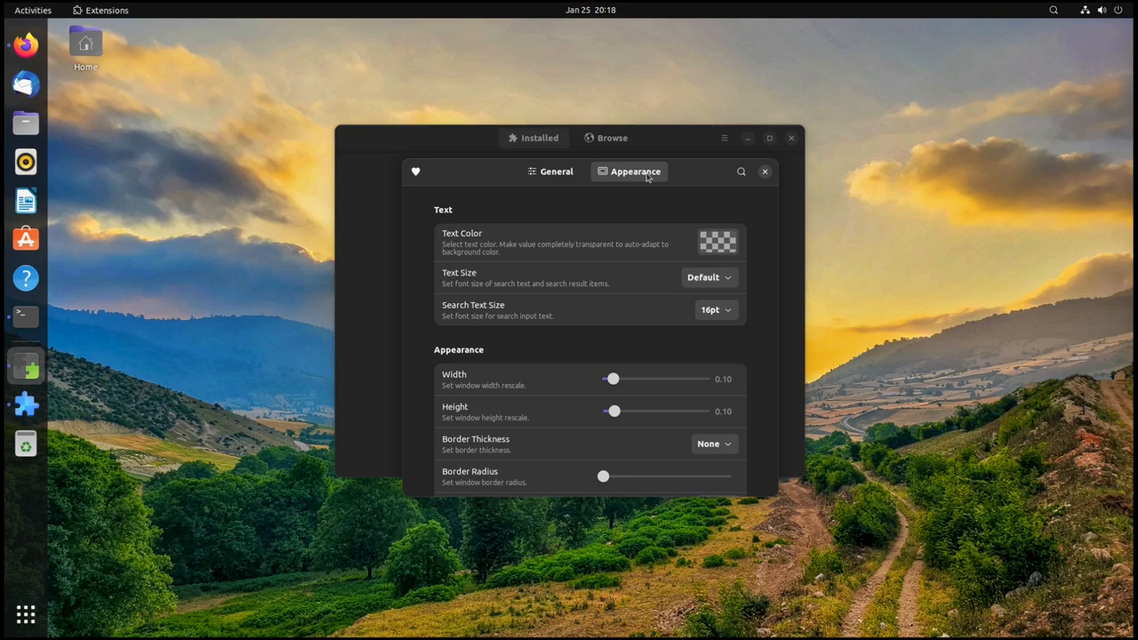
{"action": "mouse_move", "coordinate": [601, 274]}
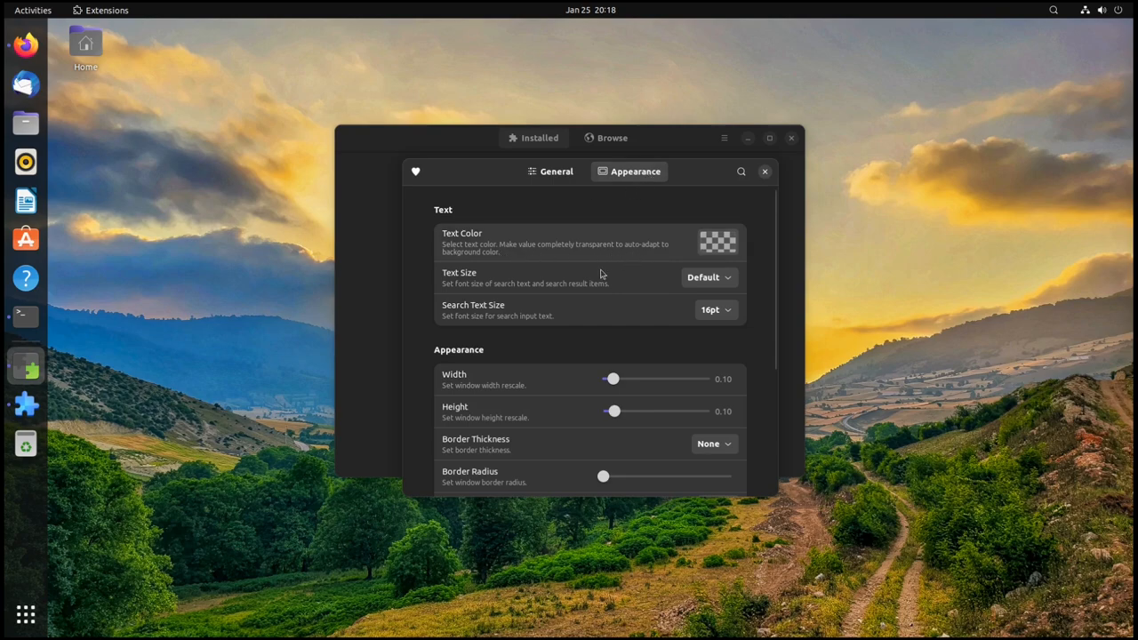
{"action": "mouse_move", "coordinate": [537, 317]}
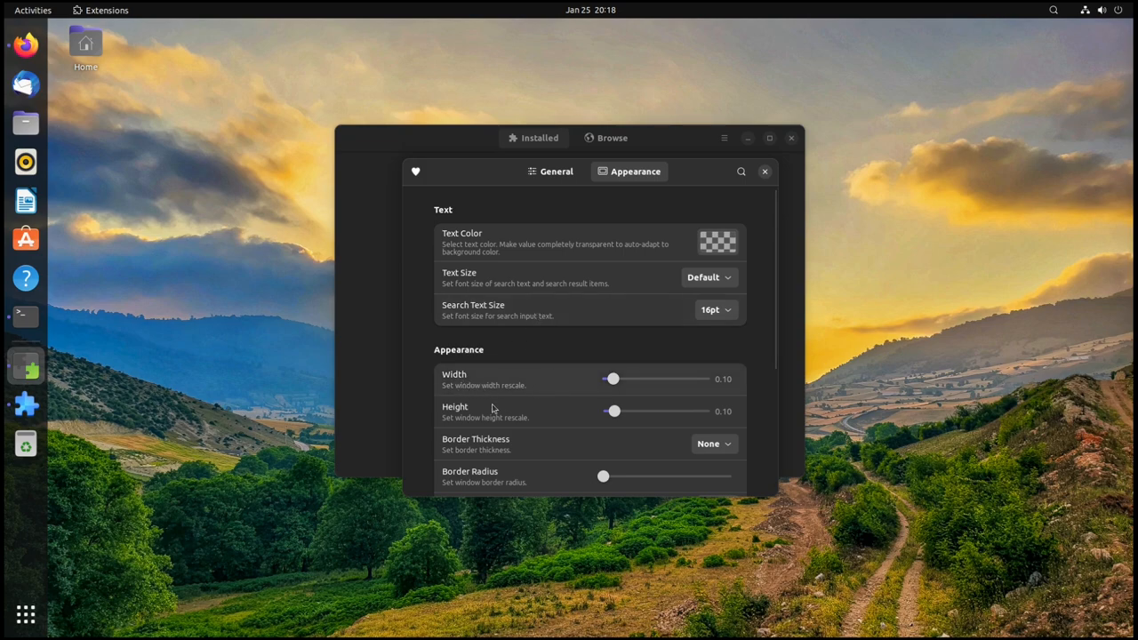
{"action": "mouse_move", "coordinate": [485, 400]}
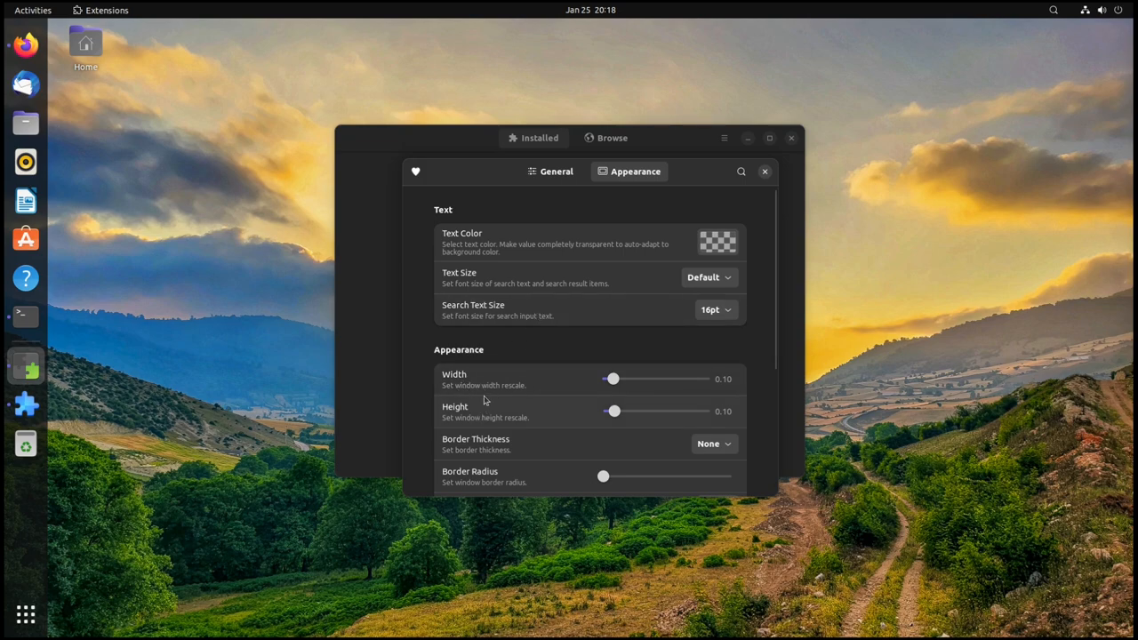
{"action": "scroll", "scroll_direction": "down", "scroll_amount": 3}
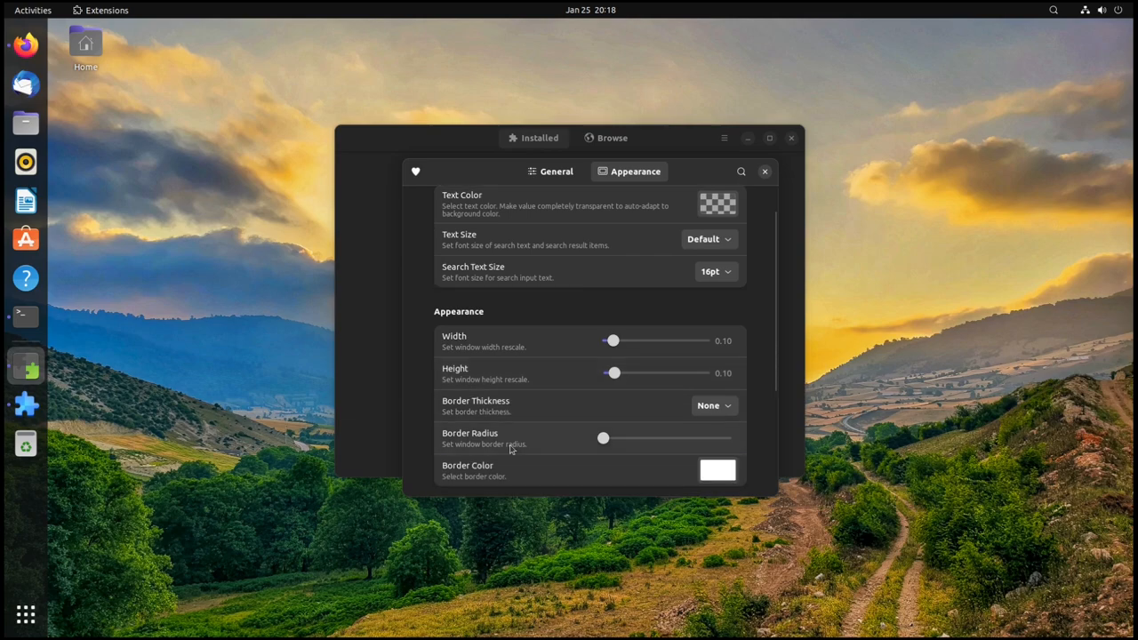
{"action": "scroll", "scroll_direction": "down", "scroll_amount": 3}
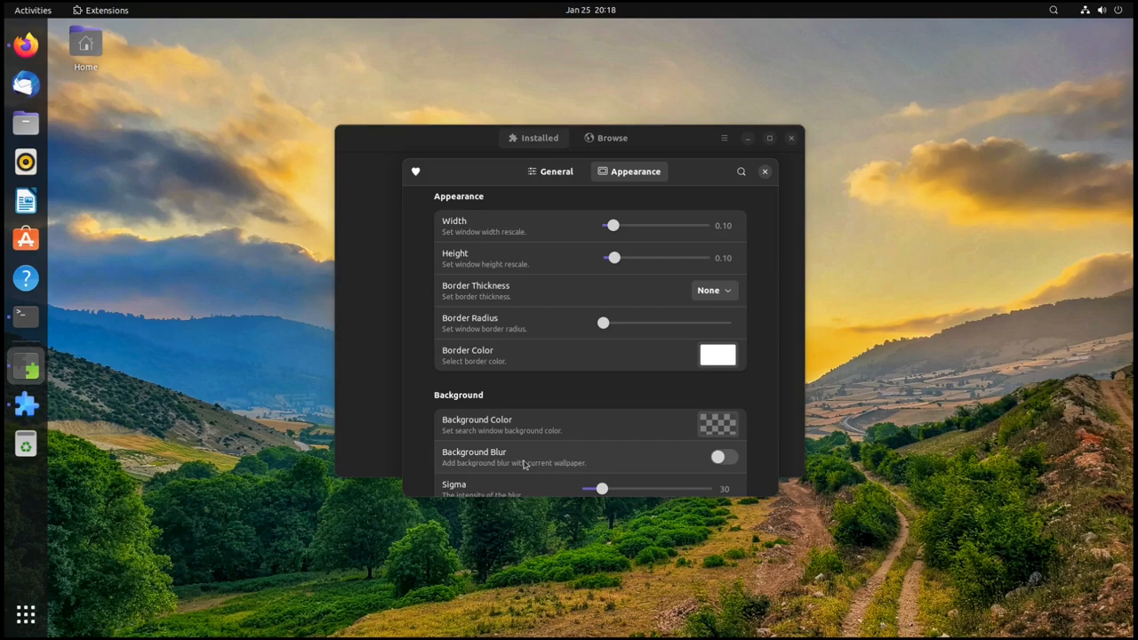
{"action": "scroll", "scroll_direction": "down", "scroll_amount": 3}
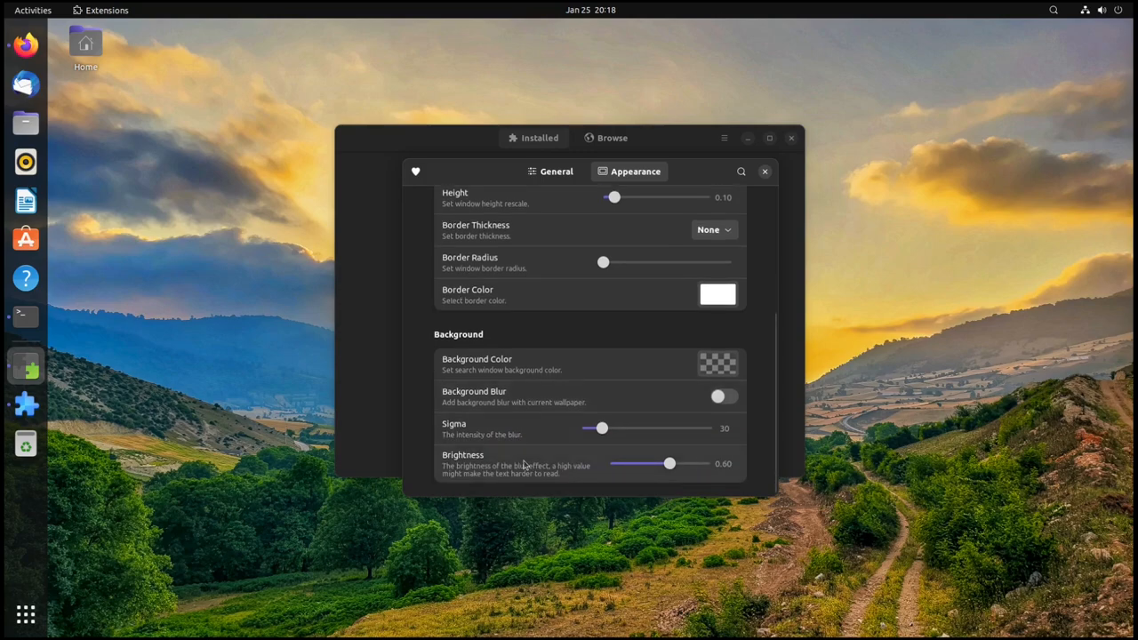
{"action": "mouse_move", "coordinate": [513, 443]}
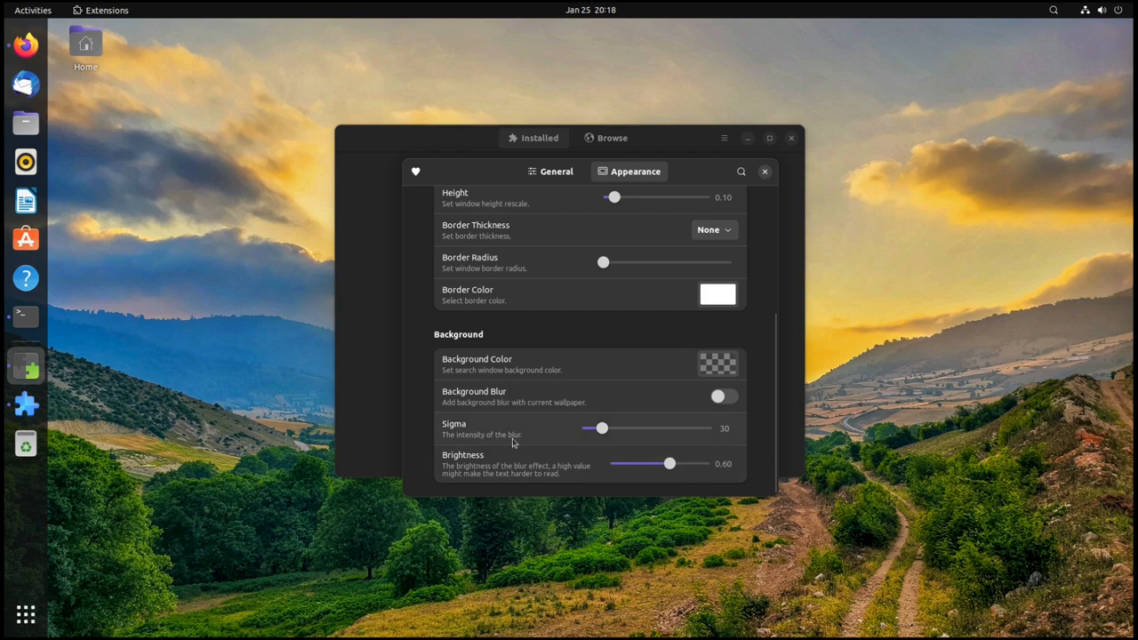
{"action": "mouse_move", "coordinate": [587, 472]}
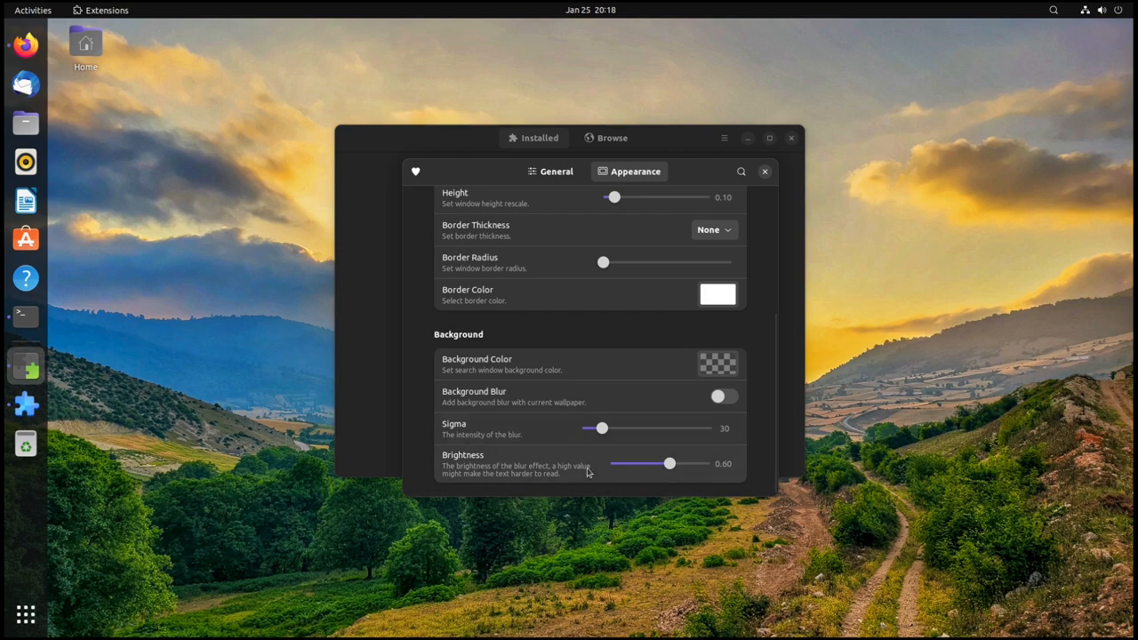
{"action": "mouse_move", "coordinate": [573, 472]}
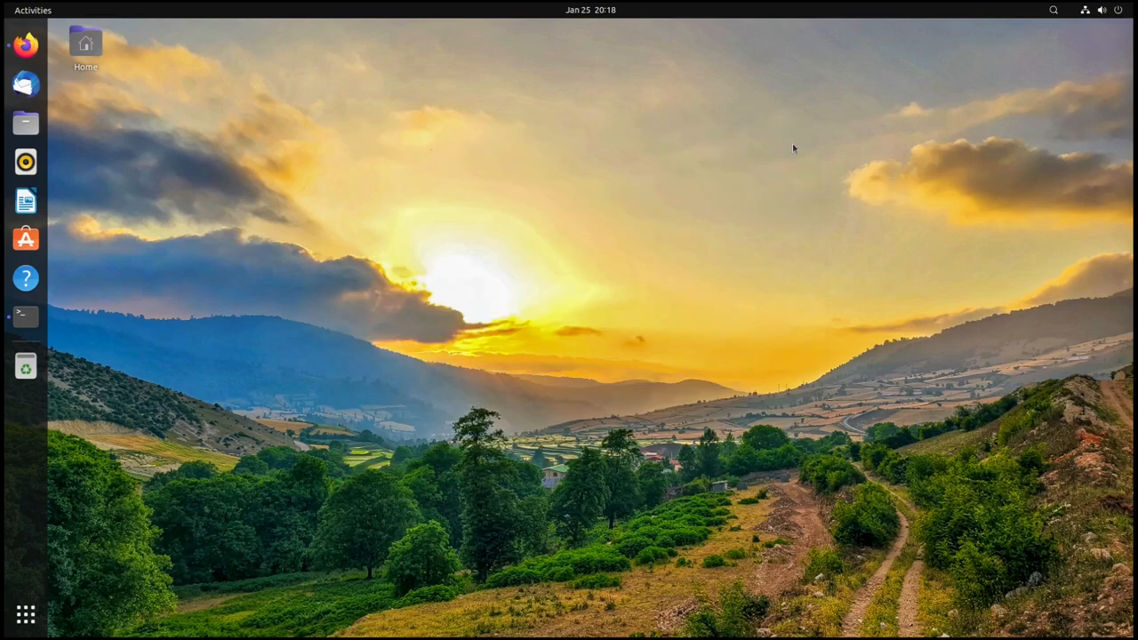
Step: Show the Search Light popup search bar over the bare desktop
{"action": "left_click", "coordinate": [32, 10]}
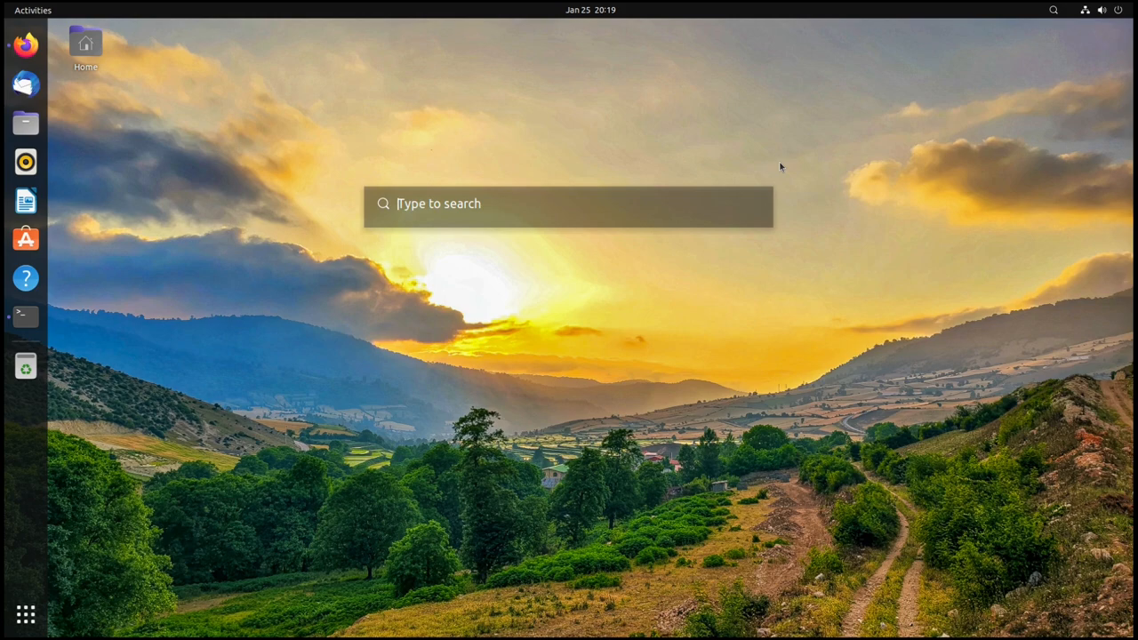
{"action": "mouse_move", "coordinate": [945, 197]}
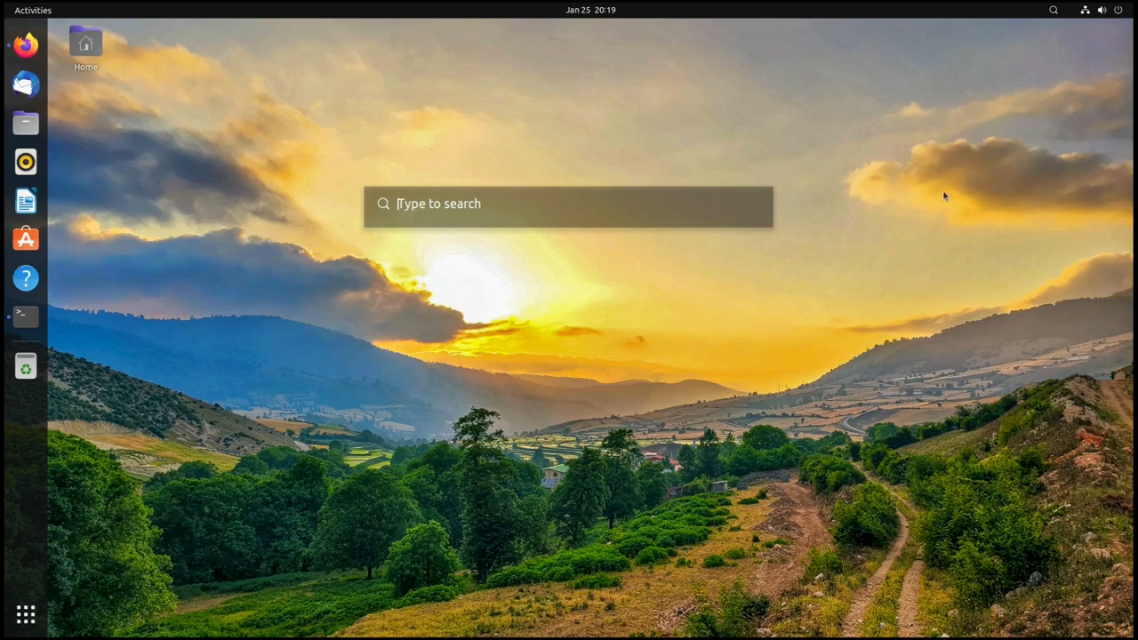